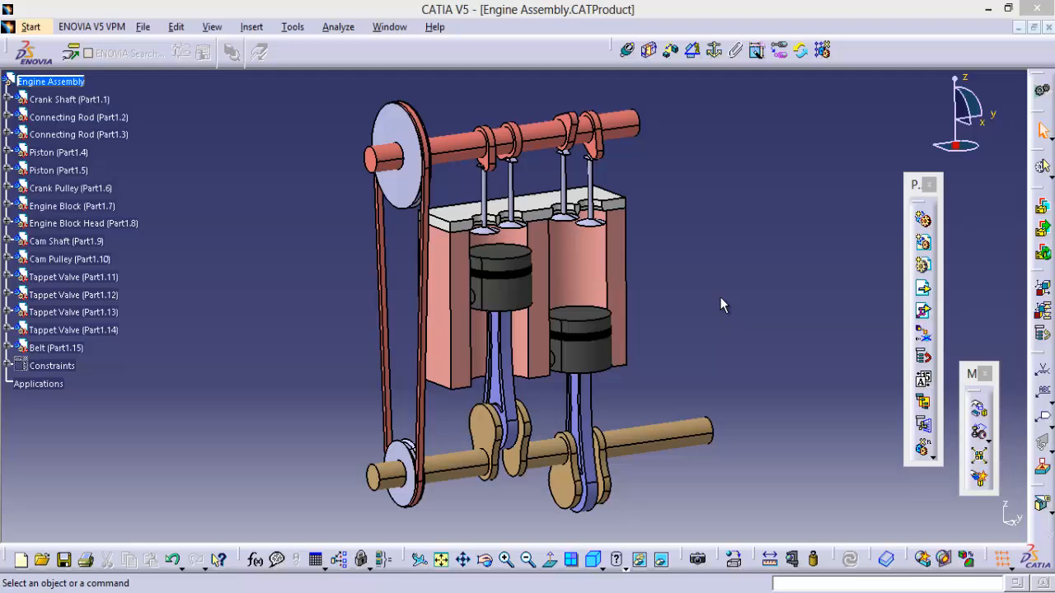
mouse_move(740, 321)
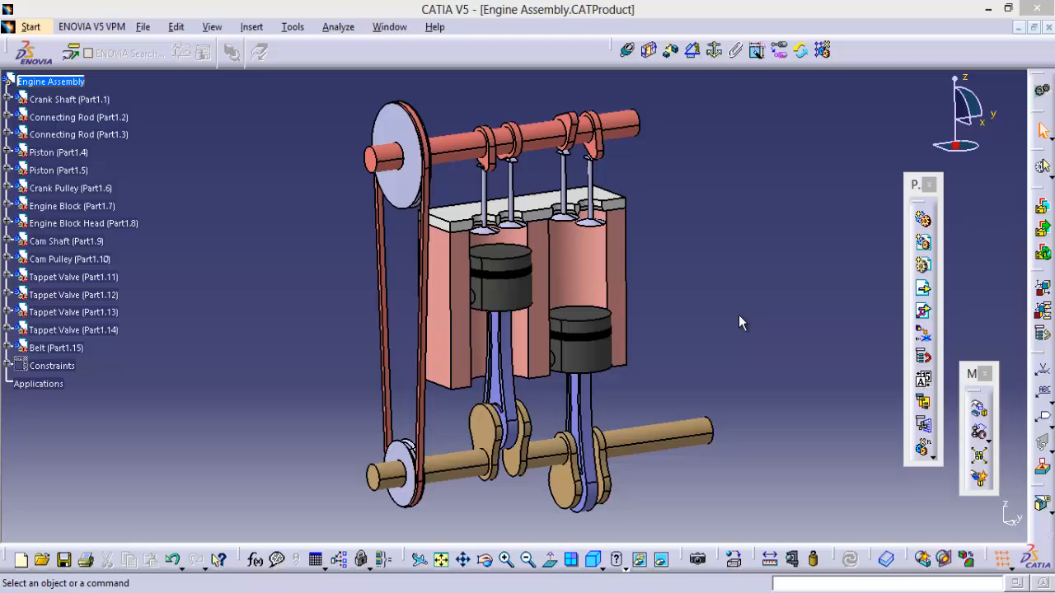
Create Revolute.2 between the crank pulley and belt with a -4mm plane offset.
click(30, 26)
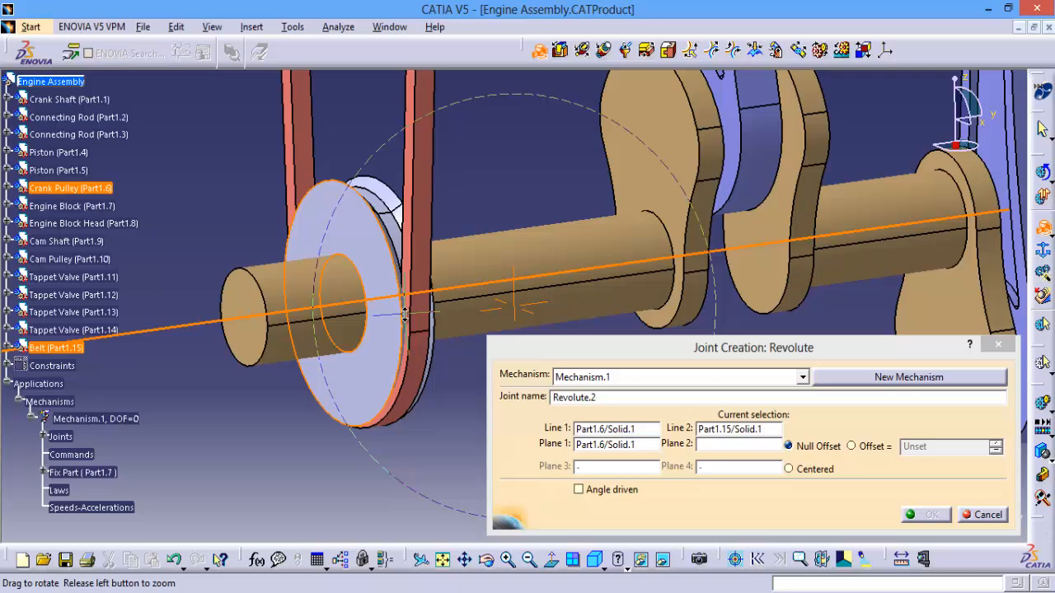
click(851, 445)
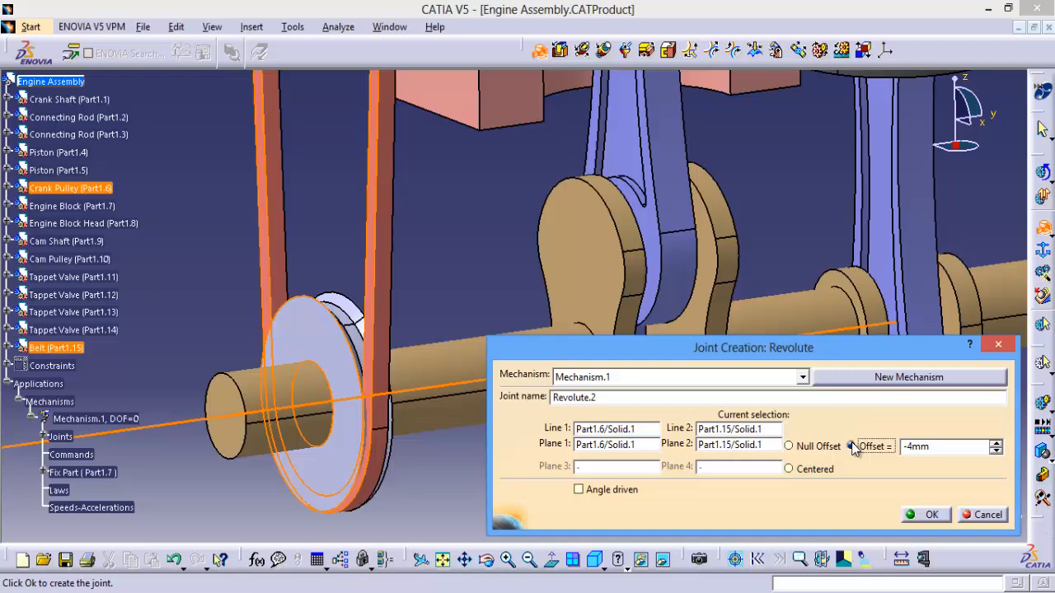
click(927, 514)
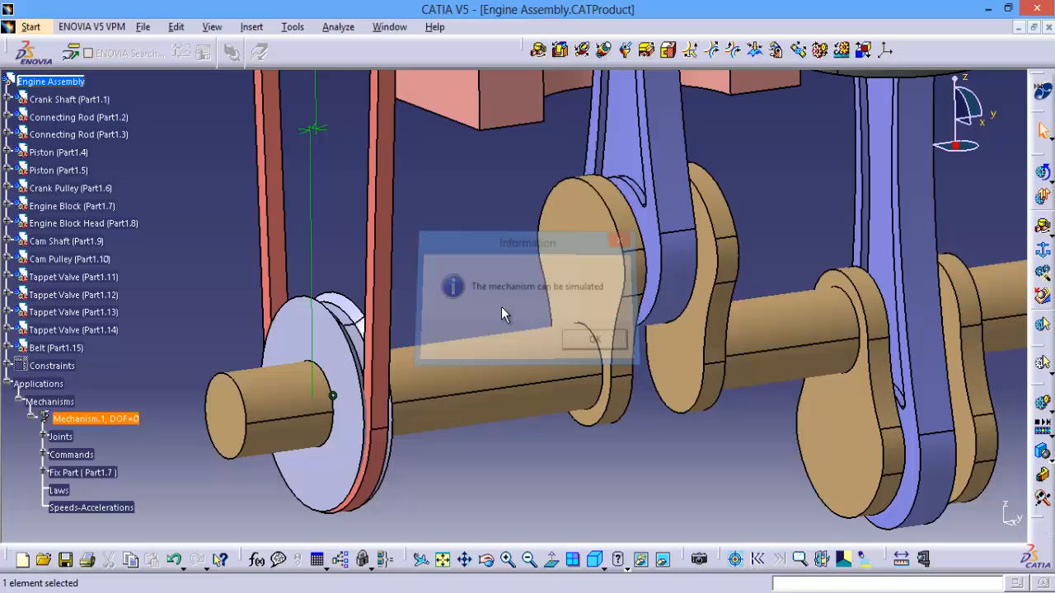
Acknowledge the simulatable message and create Revolute.3 joining the cam pulley to the belt with null offset.
click(594, 340)
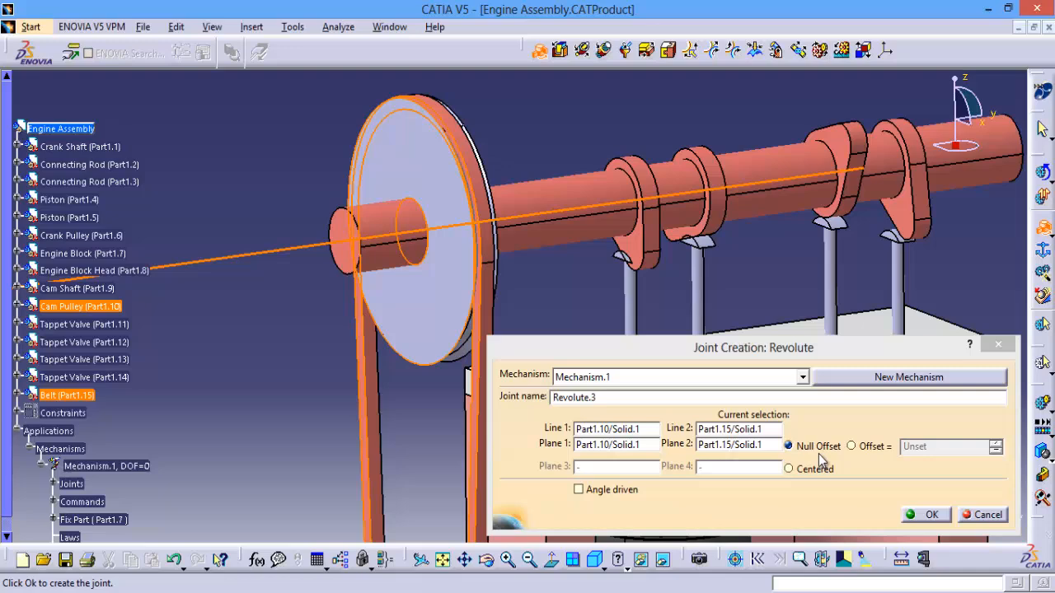
click(924, 514)
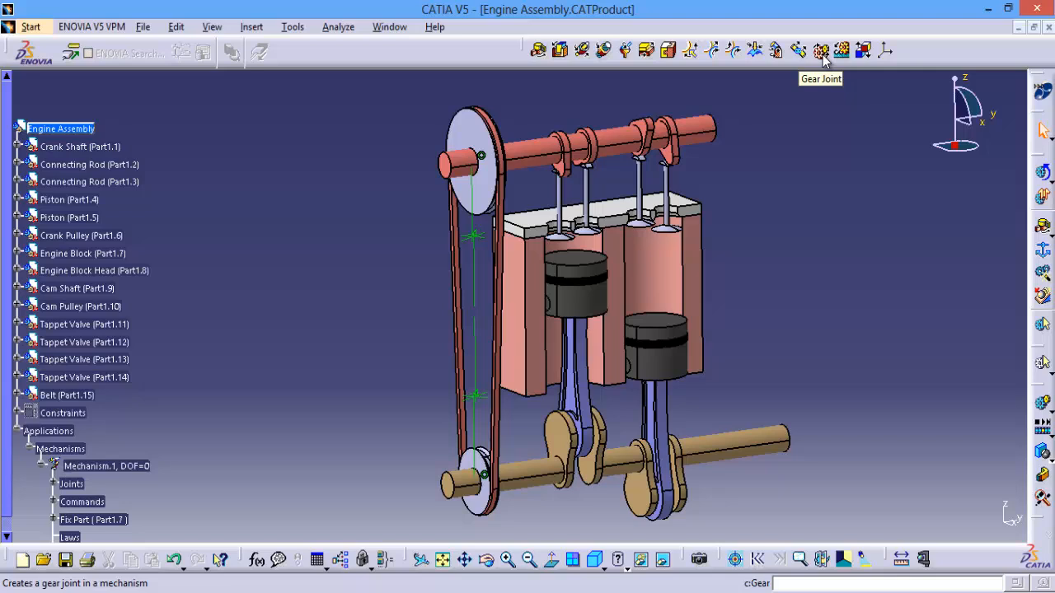
Create Gear.4 coupling Revolute.2 and Revolute.3 at ratio 1, same direction.
click(821, 49)
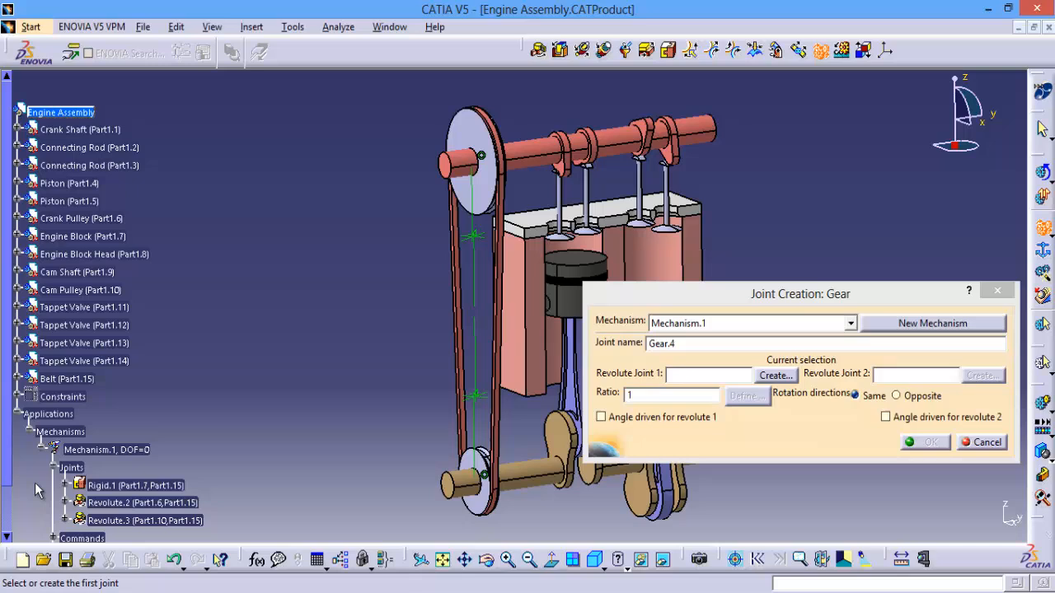
click(136, 455)
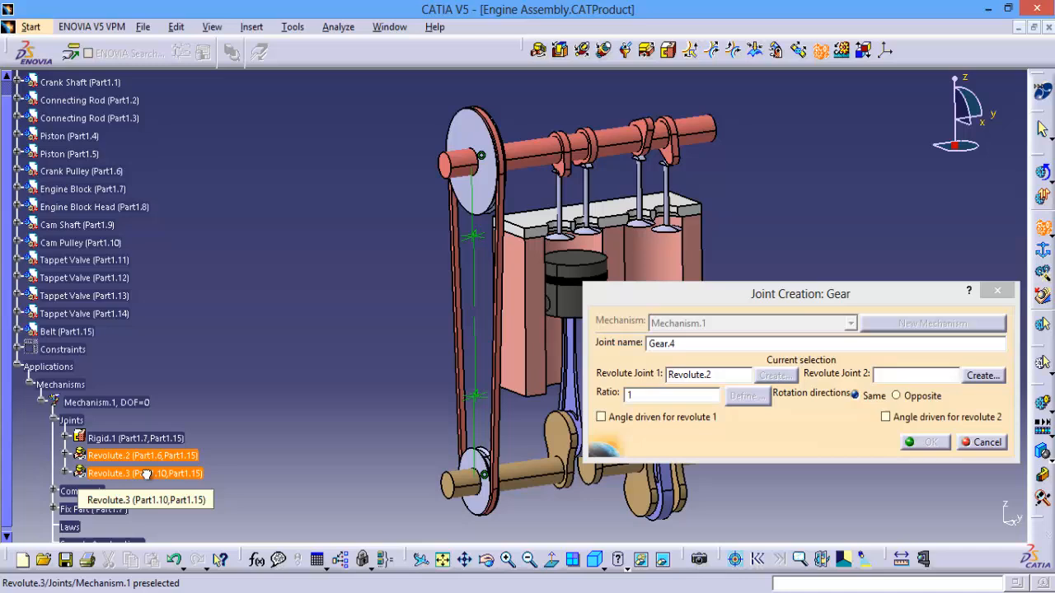
click(145, 473)
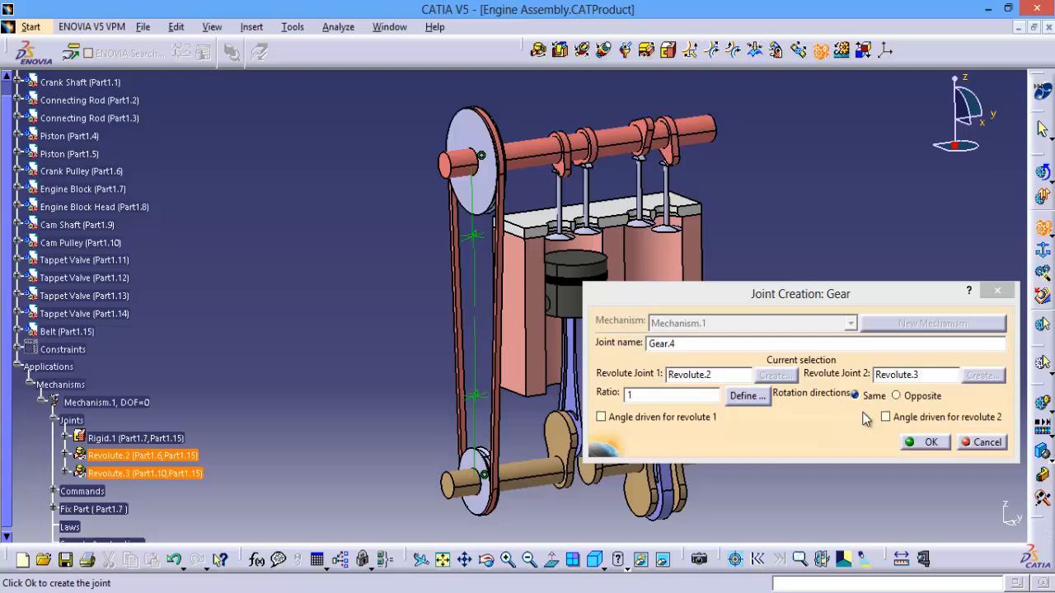
click(930, 442)
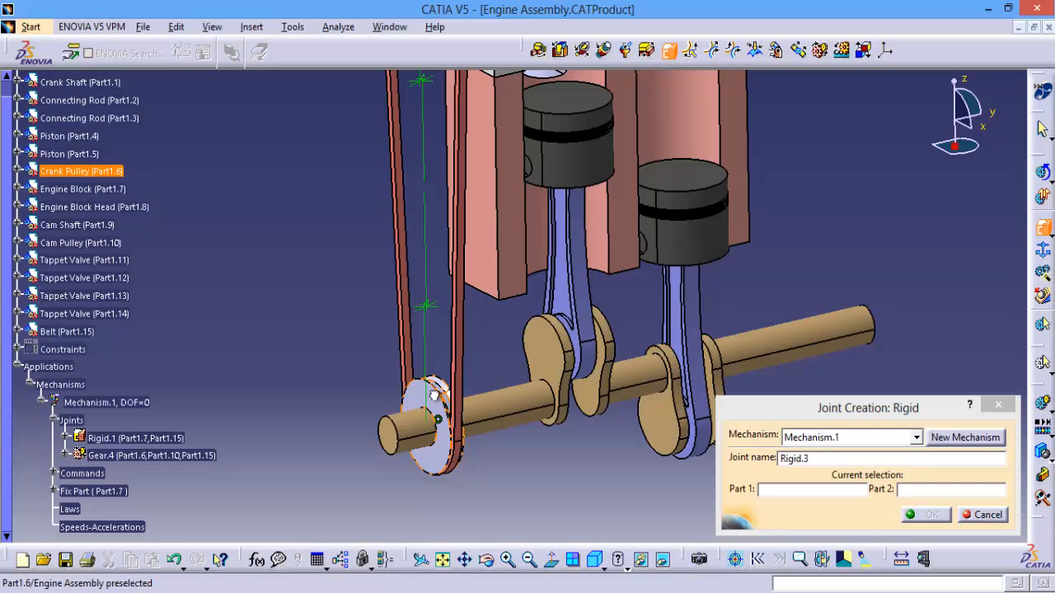
Create rigid joints tying each pulley to its shaft and acknowledge the zero-DOF message.
click(927, 515)
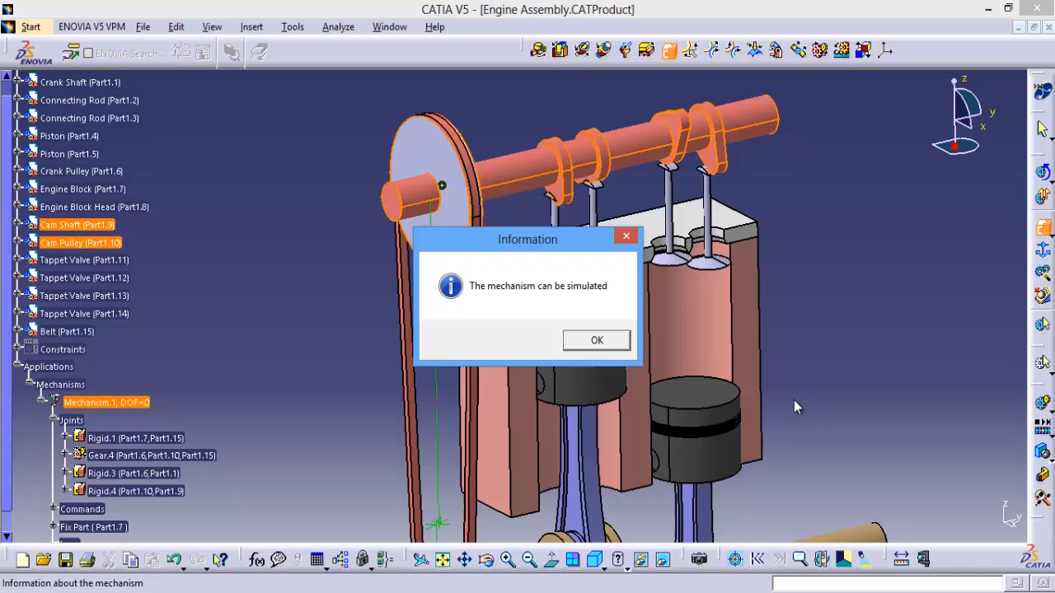
click(597, 340)
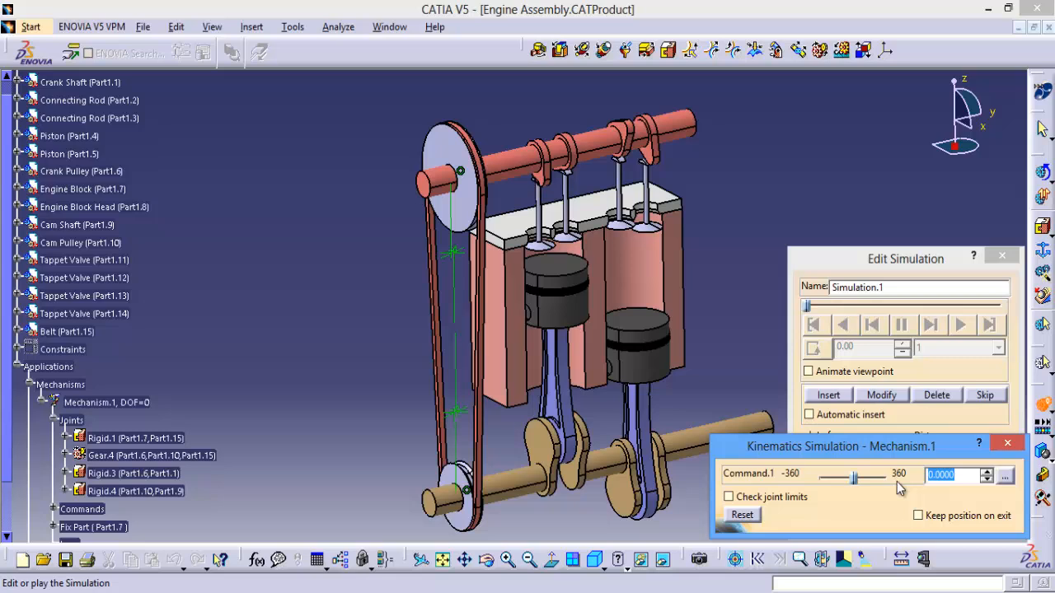
Launch a kinematics simulation on Mechanism.1 driven by the Command.1 slider.
click(742, 514)
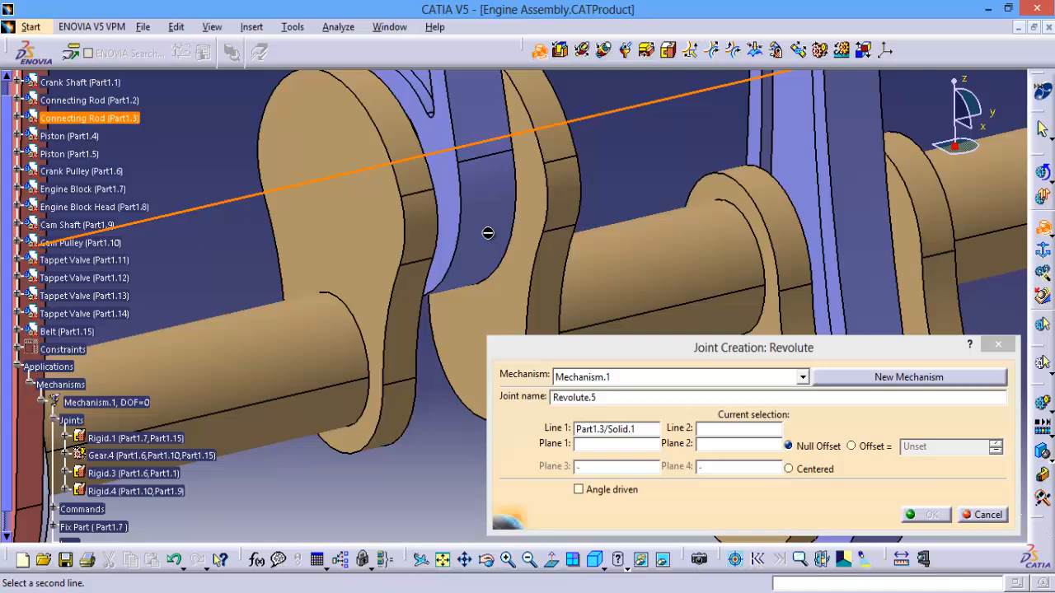
Create Revolute.5 and Revolute.6 hinging both connecting rods to the crank shaft.
click(580, 250)
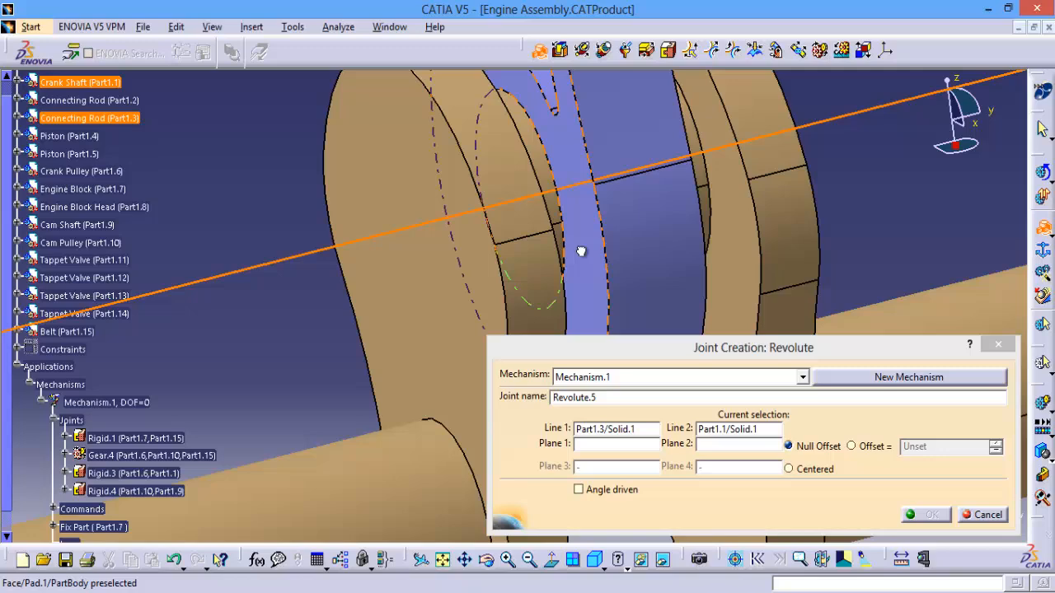
click(850, 445)
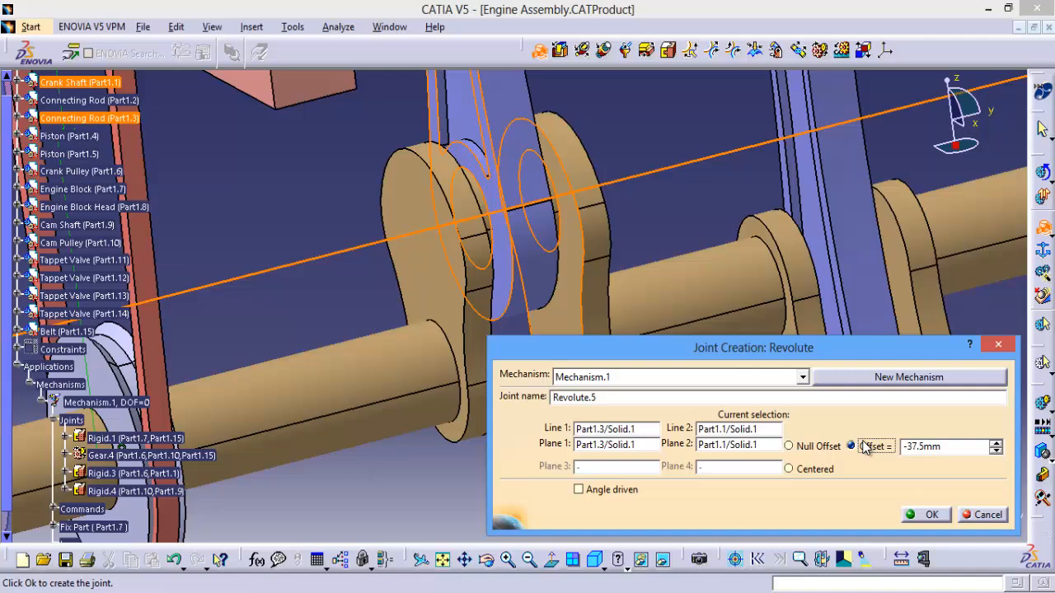
click(930, 514)
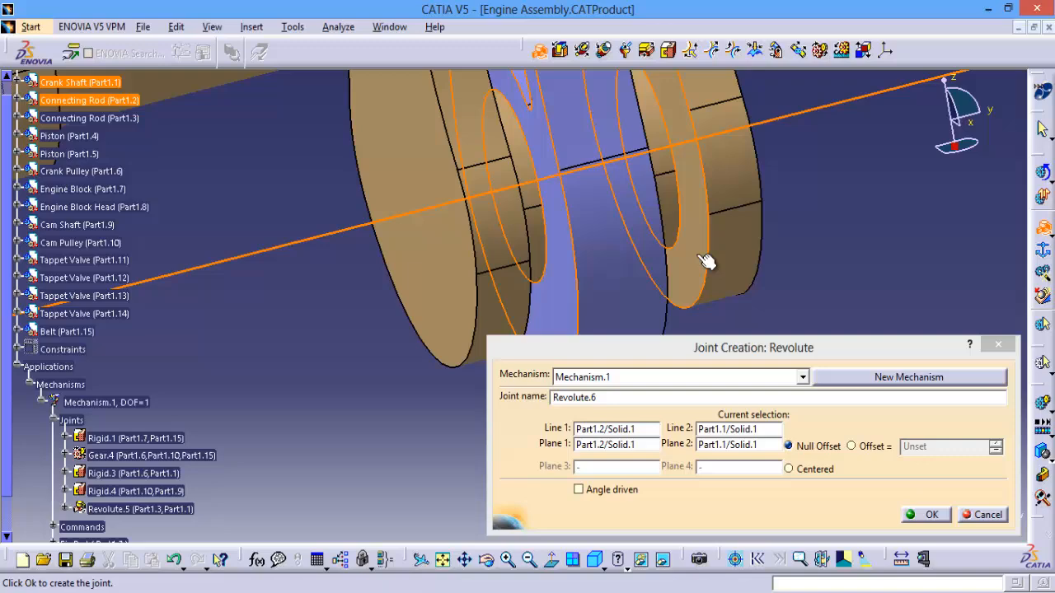
click(932, 514)
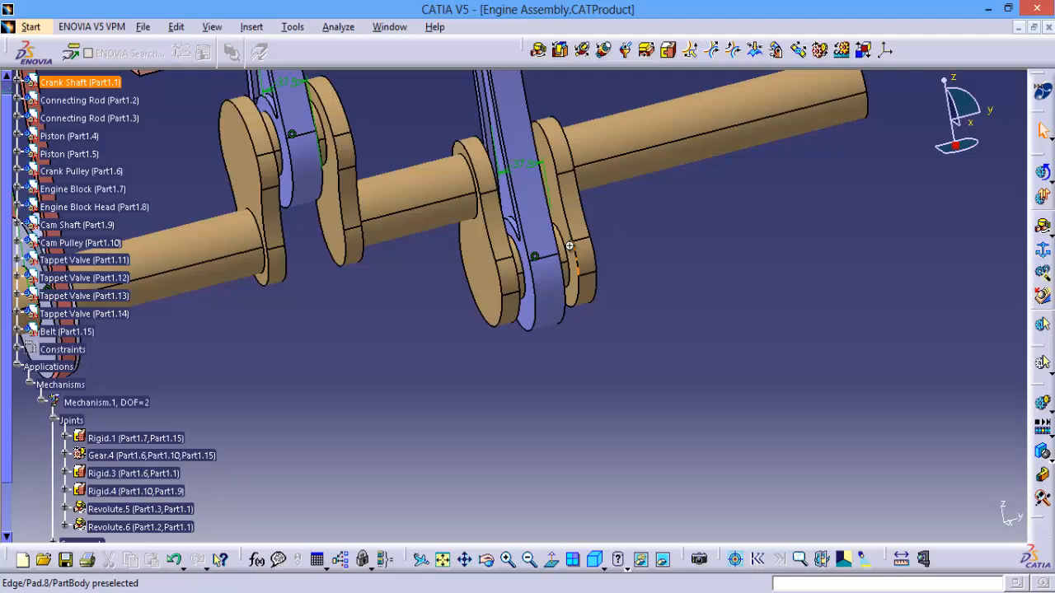
Create cylindrical joints linking the piston to its connecting rod and sliding it in the engine block.
drag(569, 245, 656, 313)
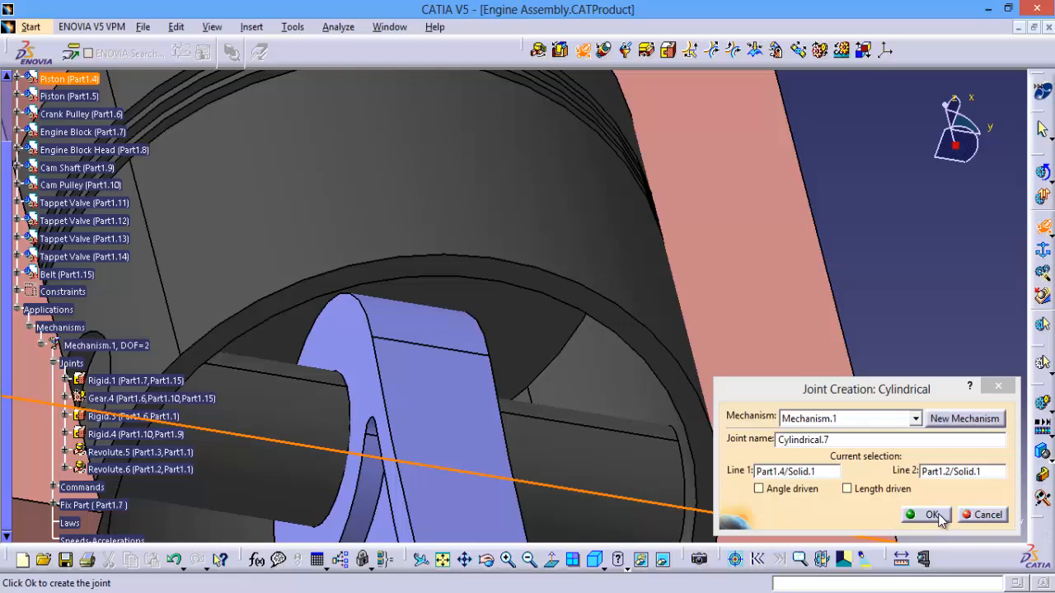
click(932, 514)
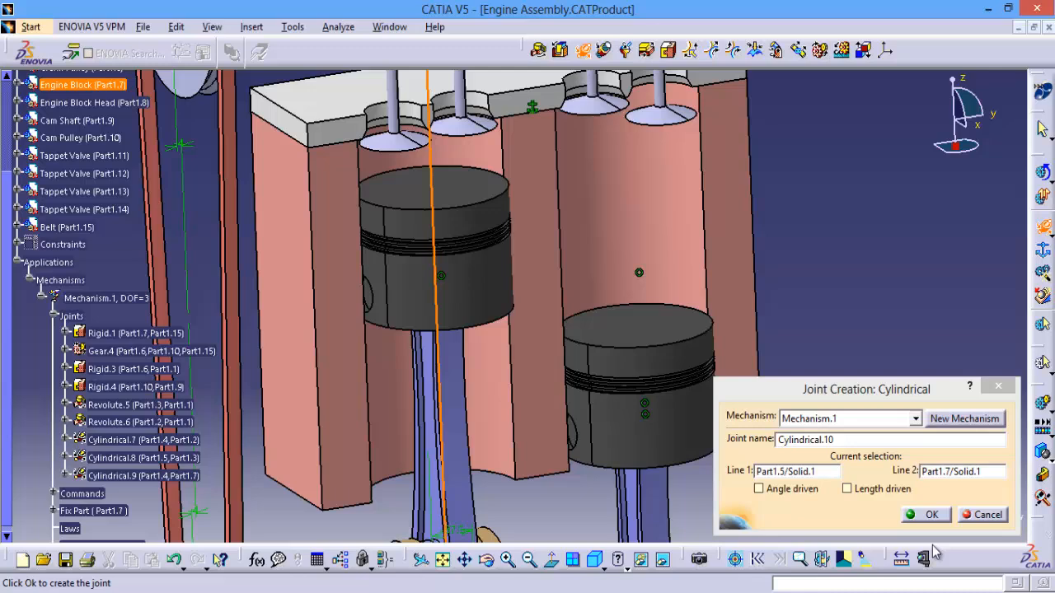
click(927, 514)
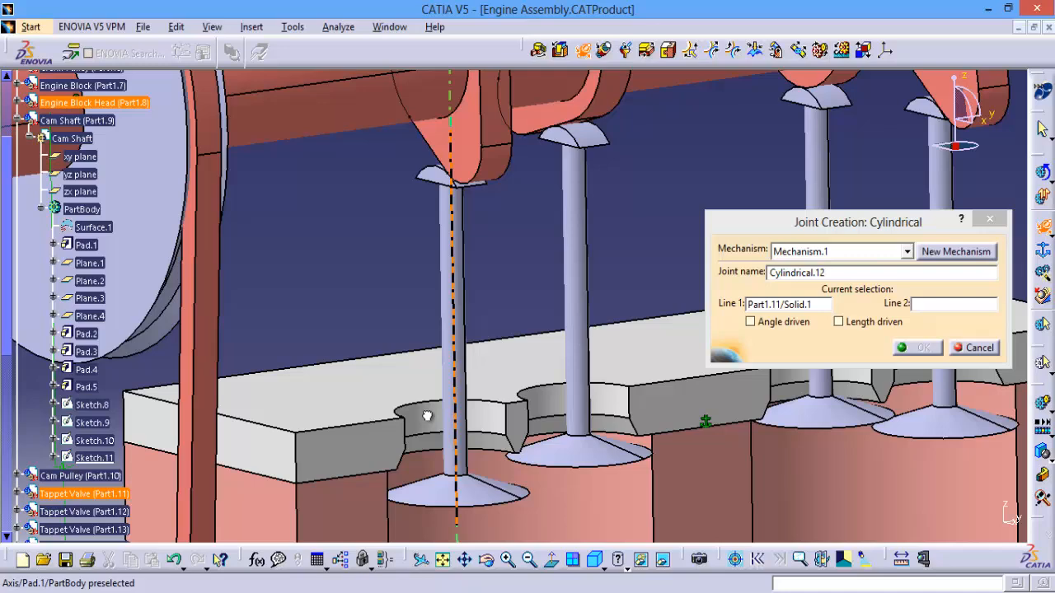
Create a cylindrical joint guiding the tappet valve axis in the head's guide bore.
click(916, 346)
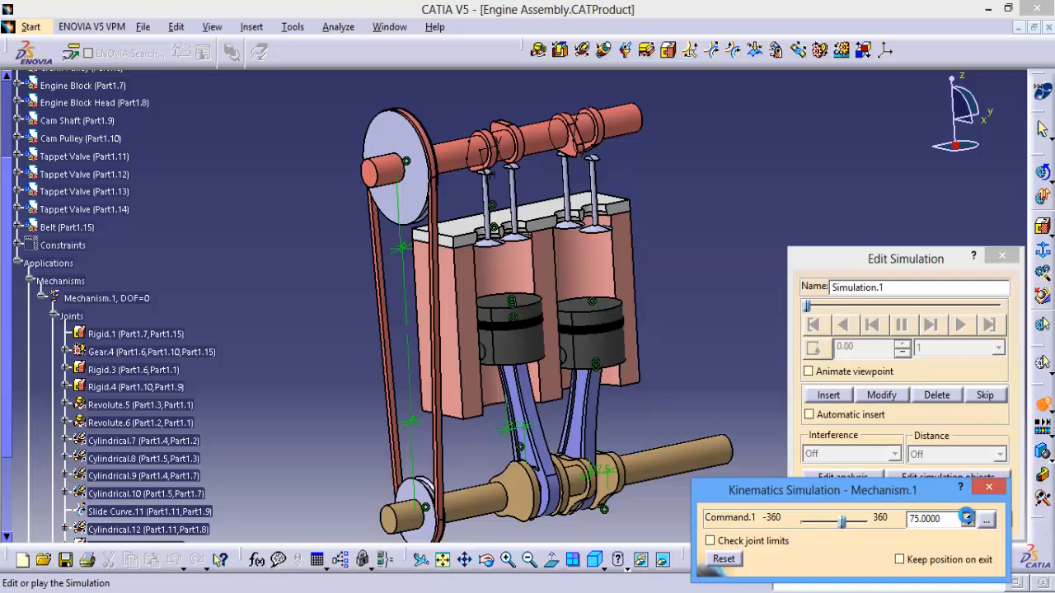
Drive Command.1 to 75 to animate the fully constrained crank mechanism.
click(724, 559)
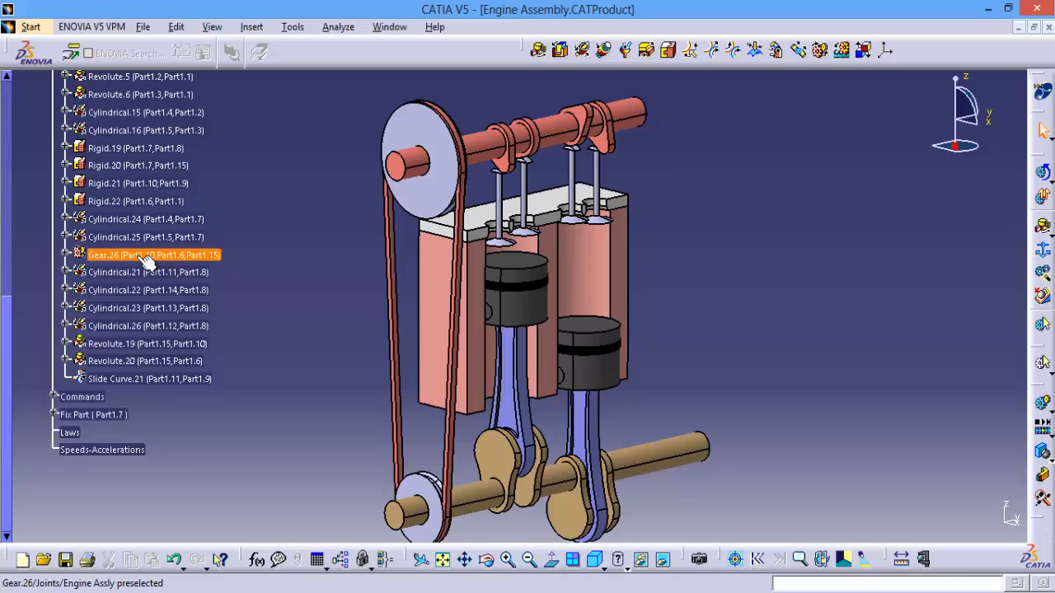
Edit Gear.26 to correct the pulley gear ratio and confirm the joint.
double_click(152, 253)
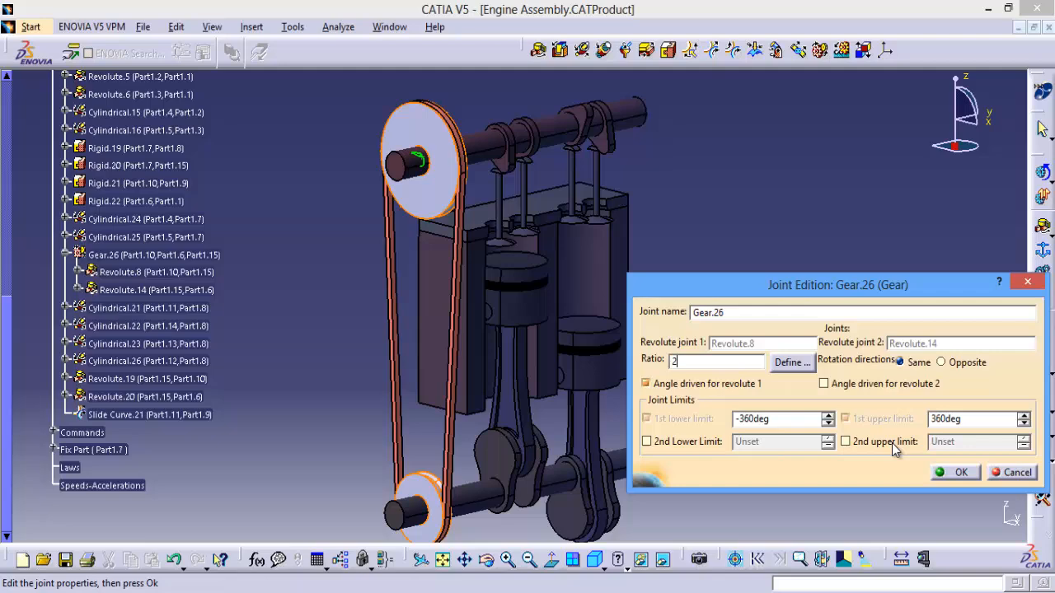
click(959, 471)
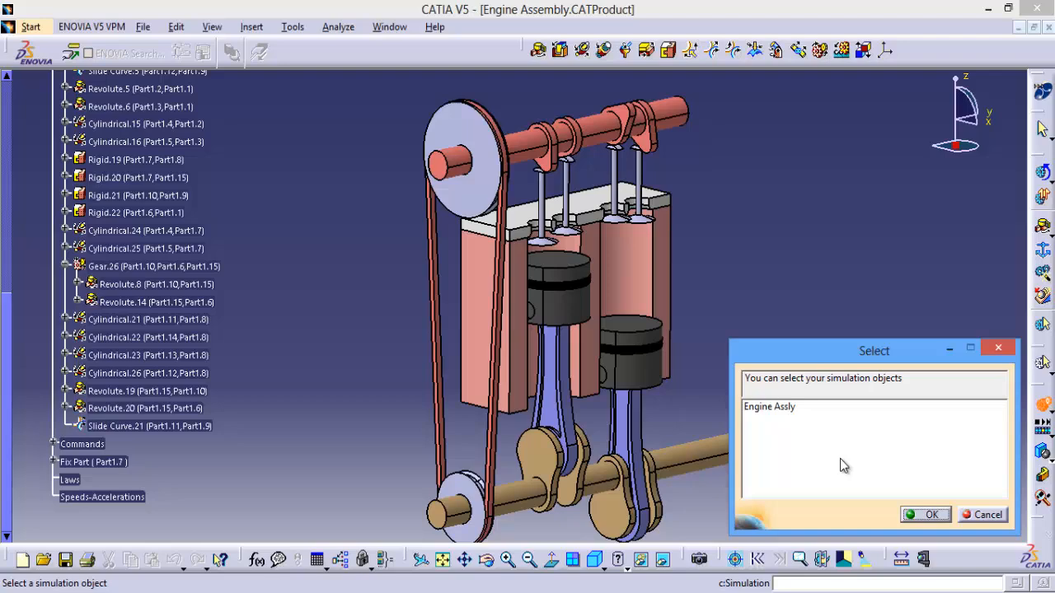
click(933, 514)
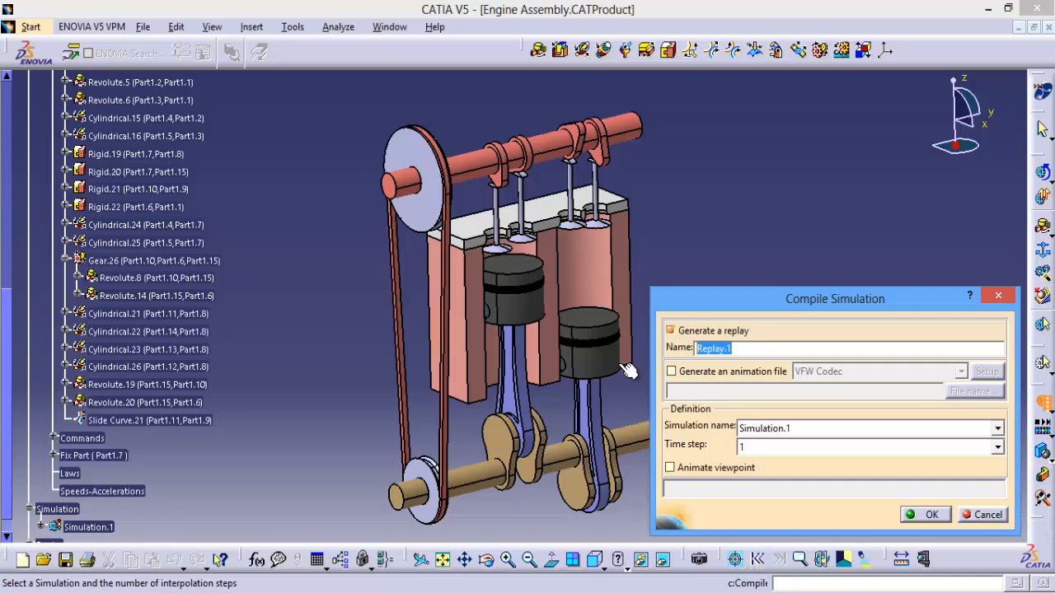
Generate a replay named Result from Simulation.1 via Compile Simulation.
click(925, 514)
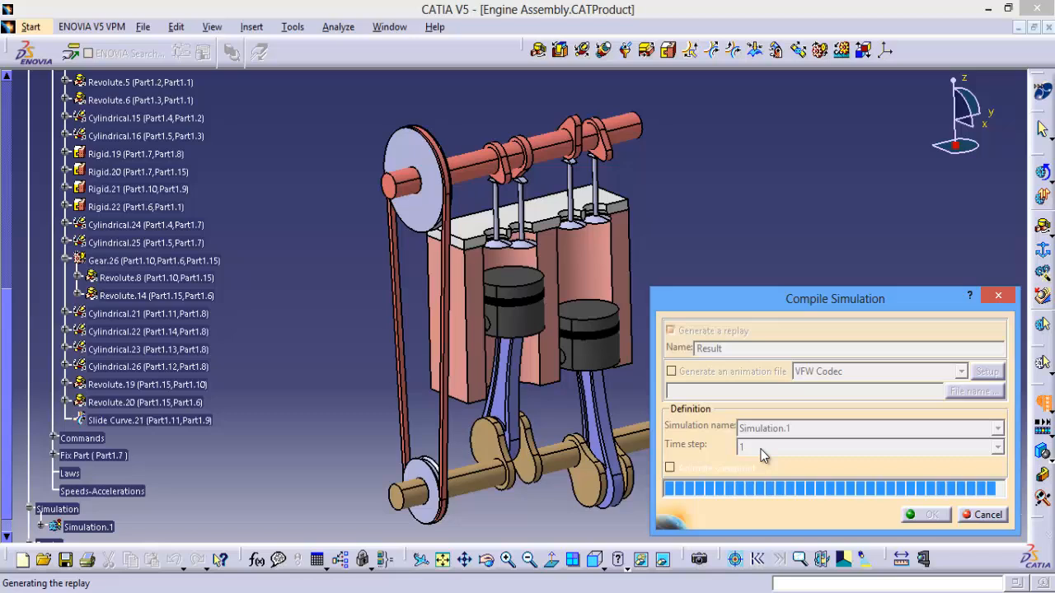
click(925, 514)
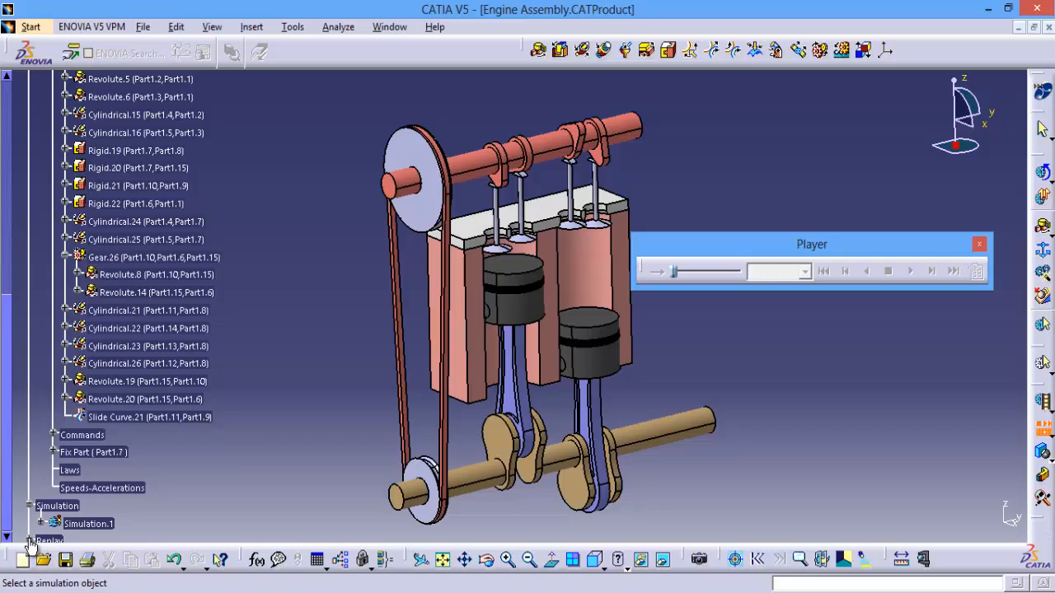
Play the Result replay and bring up the Player Parameters for sampling step.
click(910, 270)
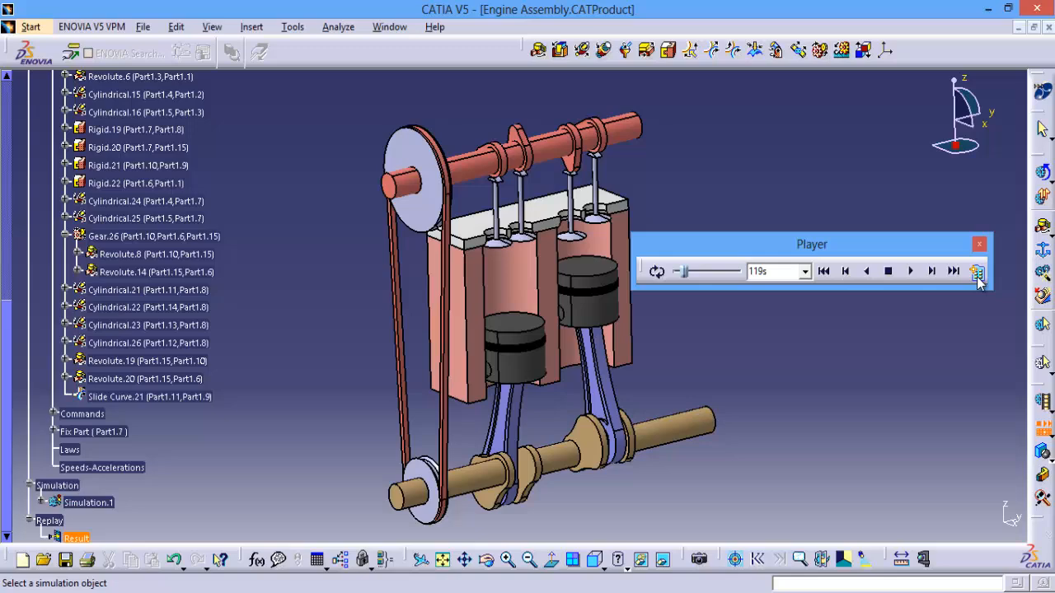
click(978, 272)
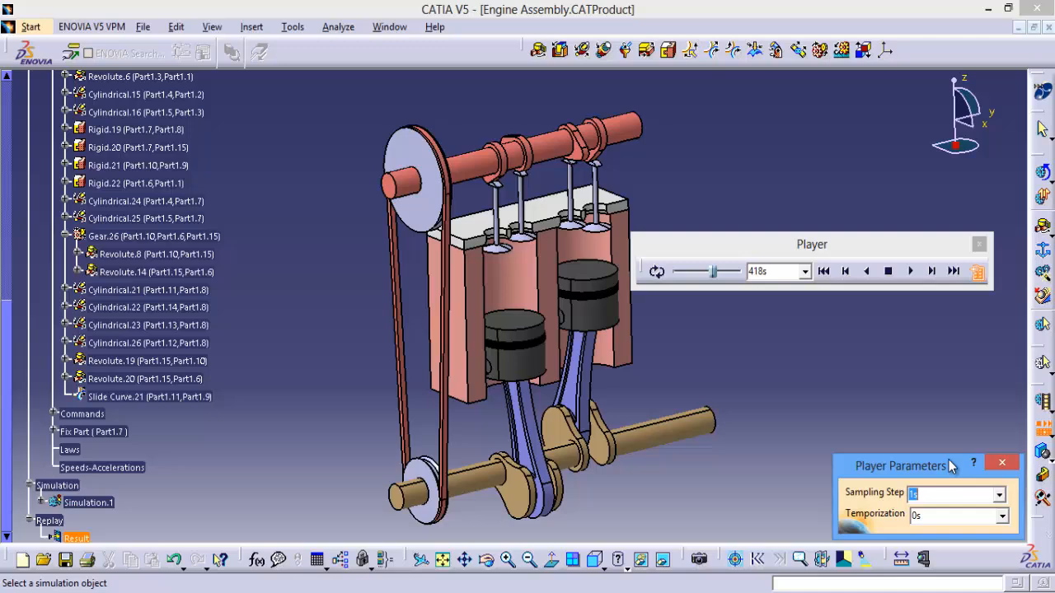